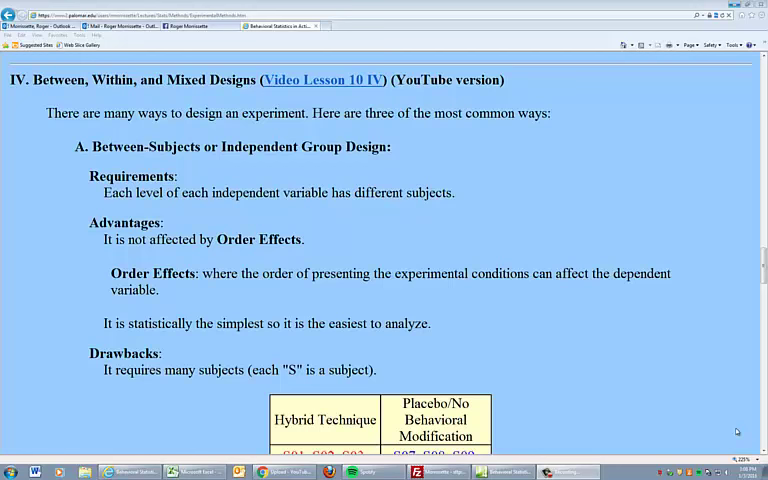
scroll(down, 3)
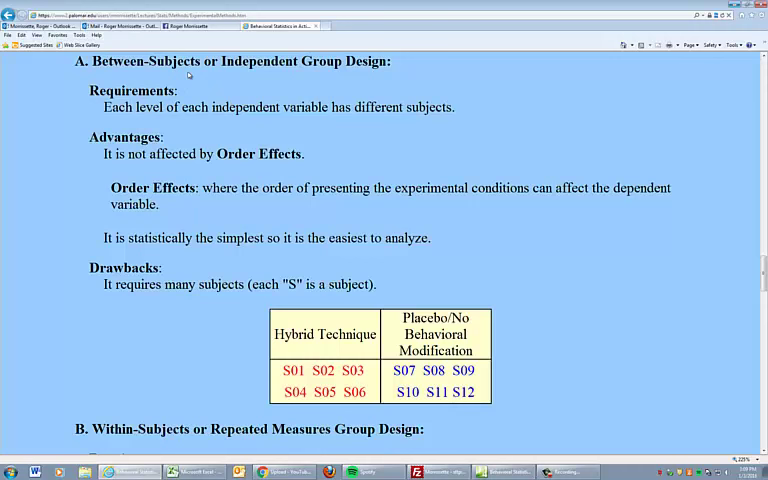
mouse_move(188, 208)
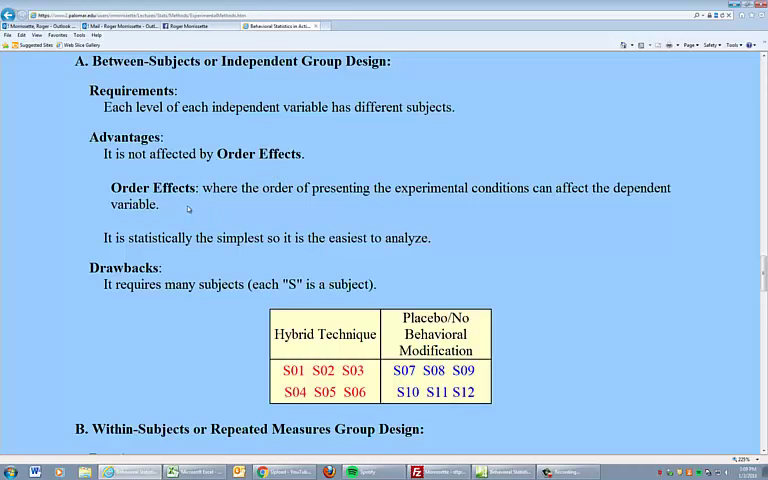
mouse_move(386, 386)
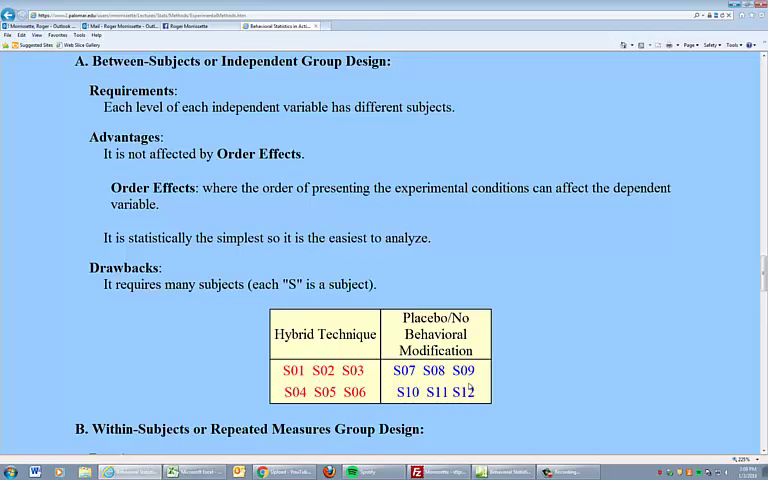
scroll(down, 3)
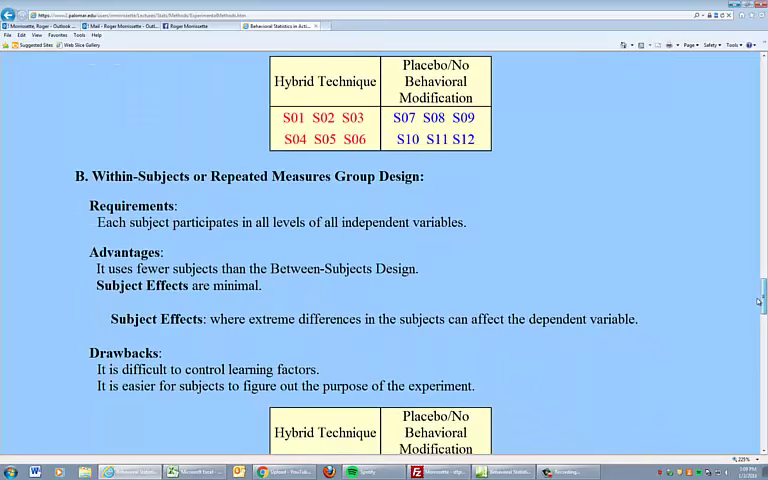
scroll(down, 3)
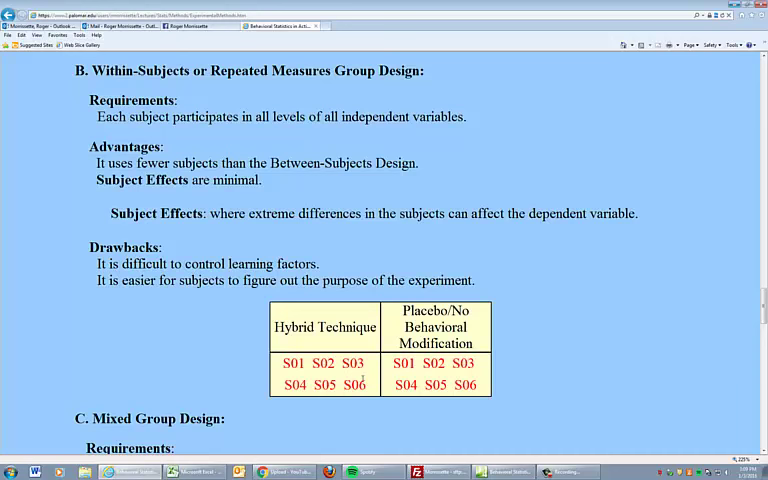
mouse_move(342, 244)
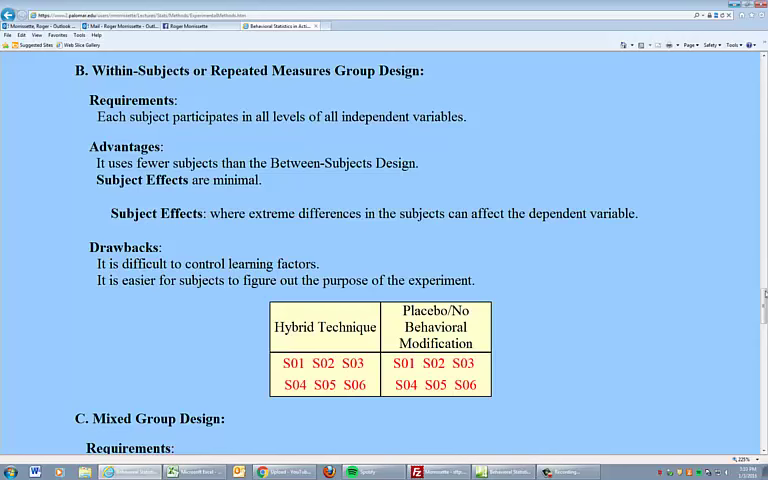
scroll(down, 3)
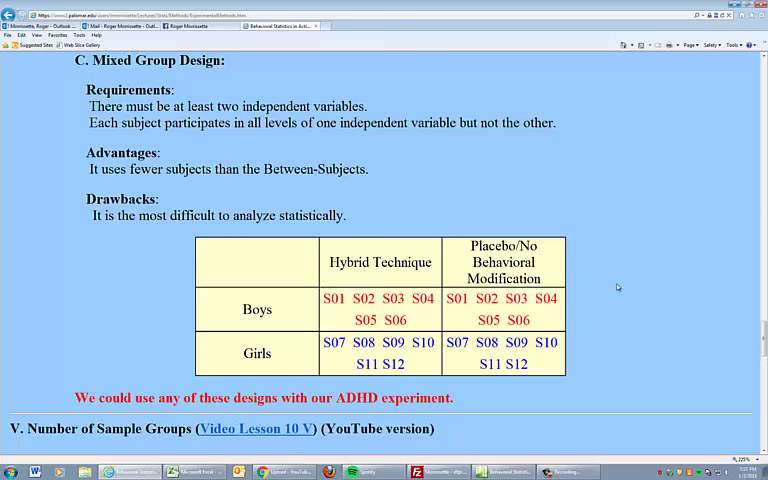
mouse_move(428, 330)
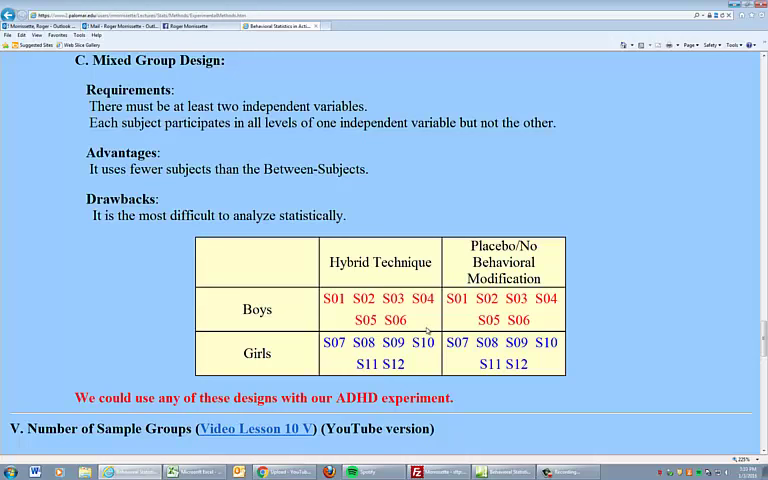
mouse_move(180, 318)
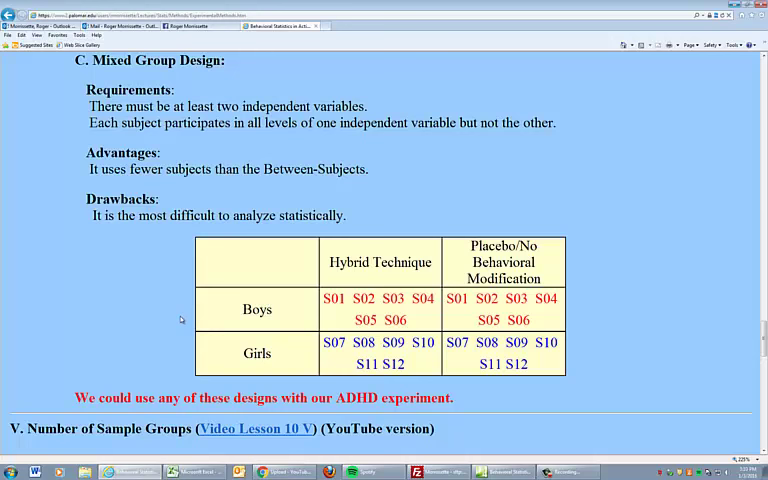
mouse_move(450, 258)
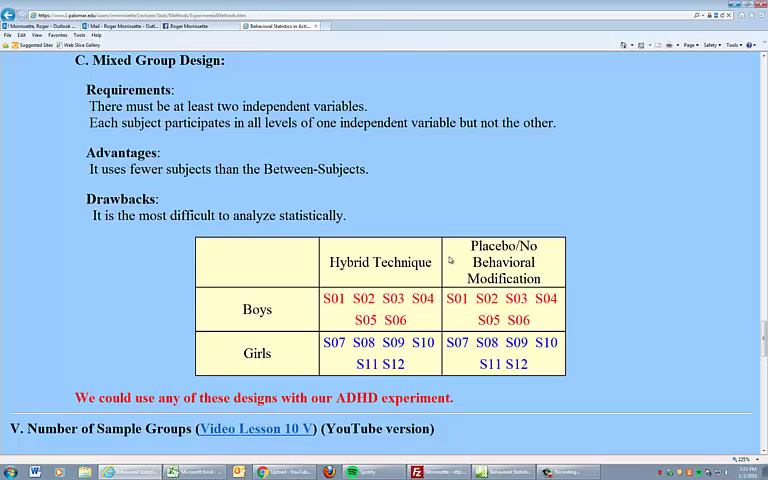
mouse_move(476, 312)
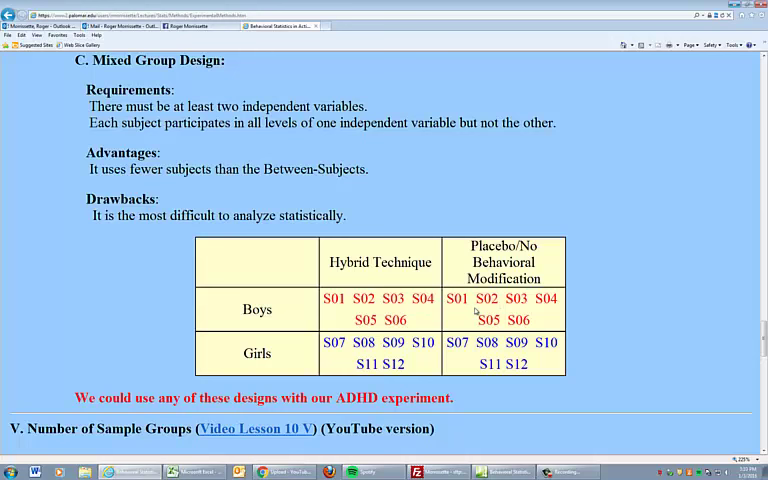